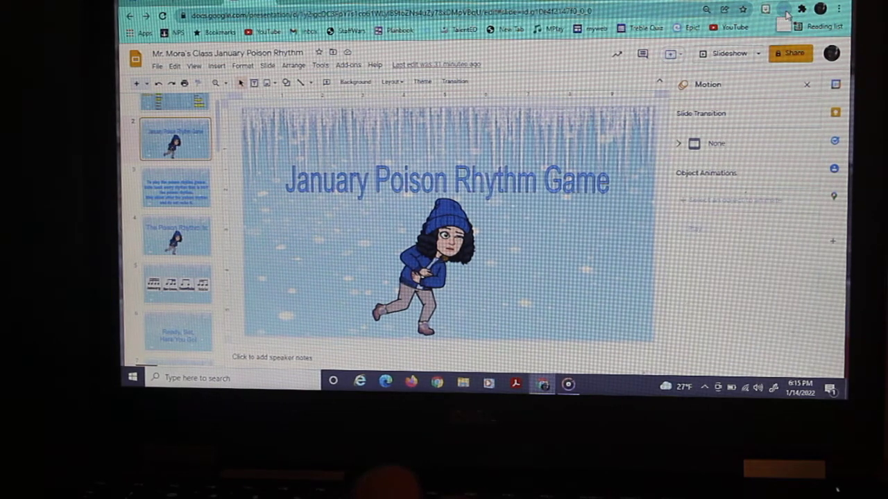
Step: Launch the Screencast-O-Matic recorder from the Chrome extension over the slide
left_click(802, 8)
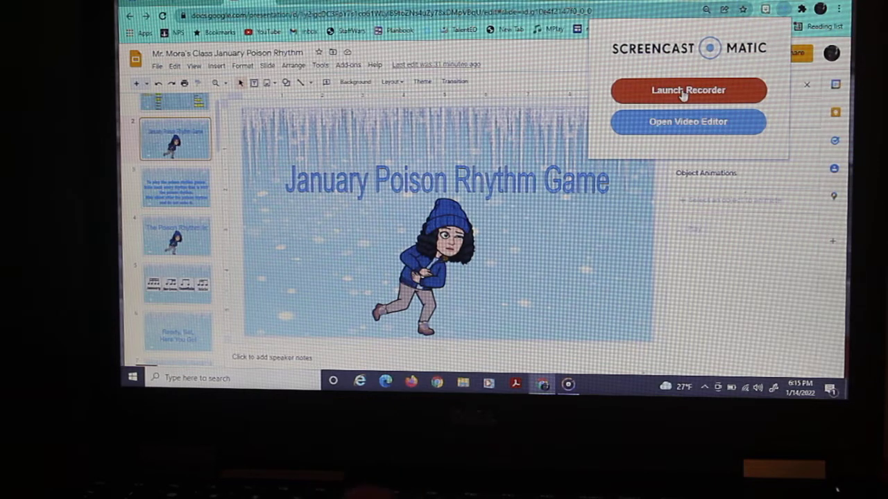
left_click(688, 90)
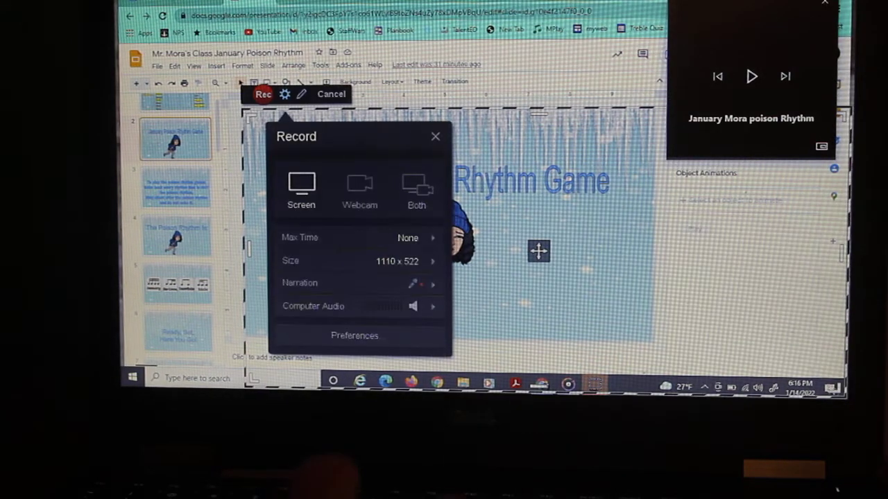
Step: Fit the capture frame to the slide and show the recorder's settings
left_click(331, 95)
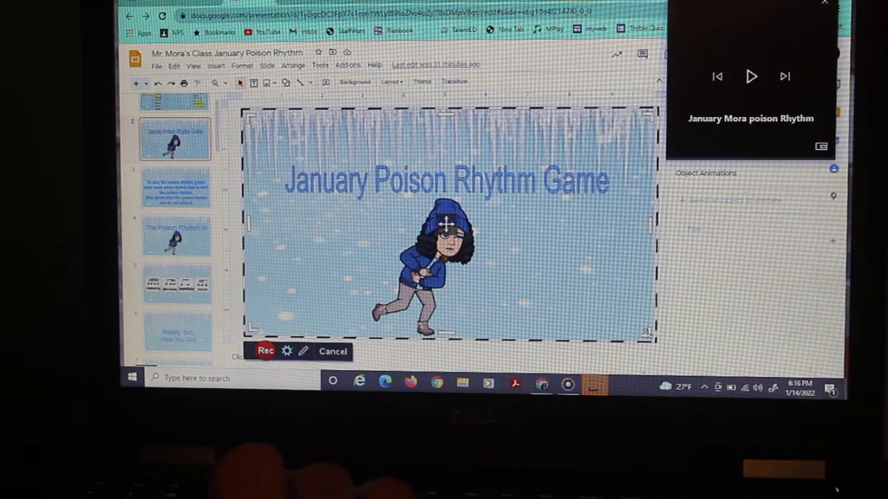
left_click(286, 351)
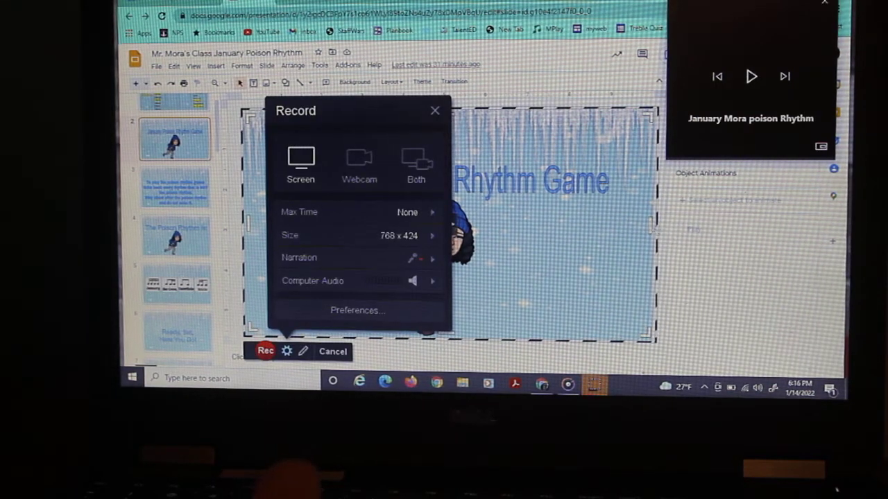
left_click(333, 351)
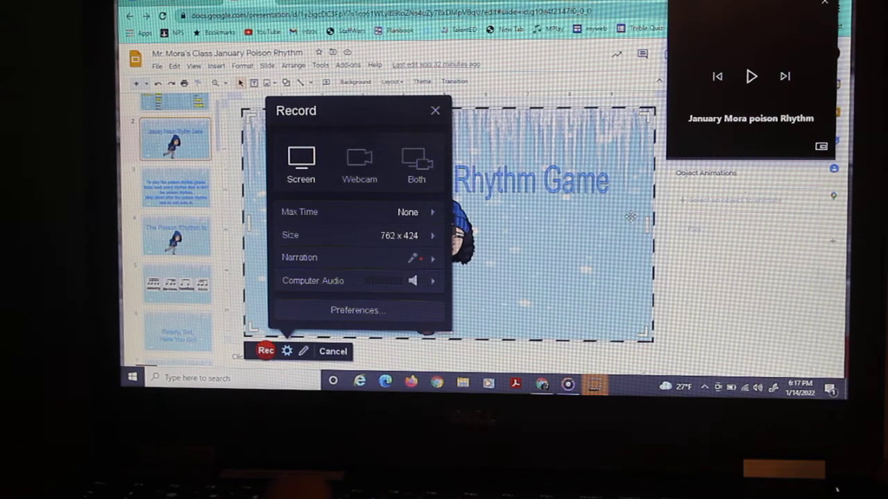
mouse_move(302, 315)
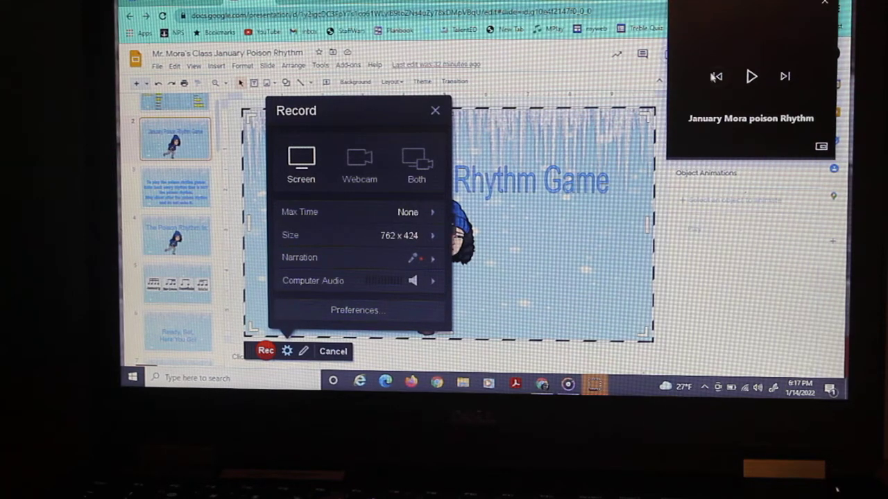
Step: Test computer audio by briefly playing the music, then start recording
left_click(752, 76)
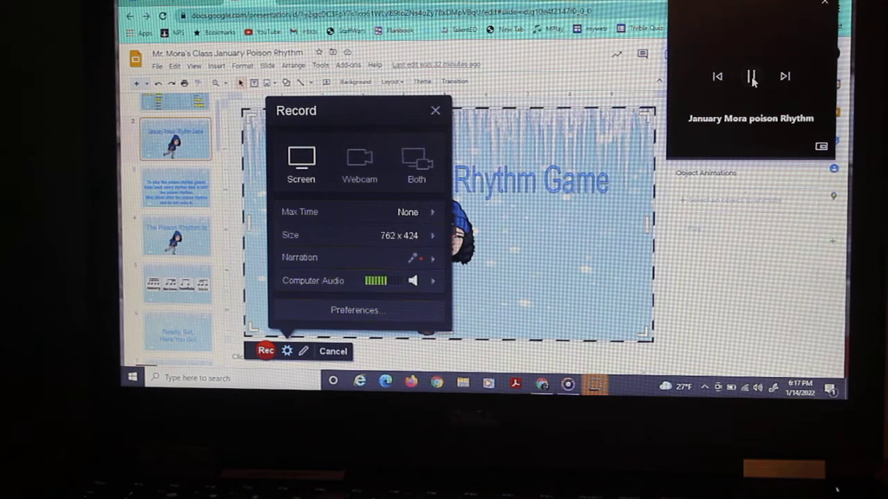
left_click(752, 76)
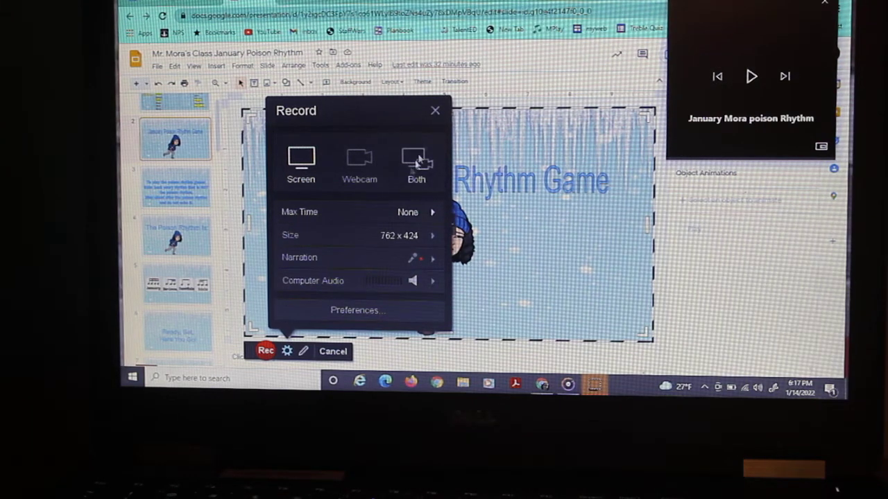
left_click(266, 351)
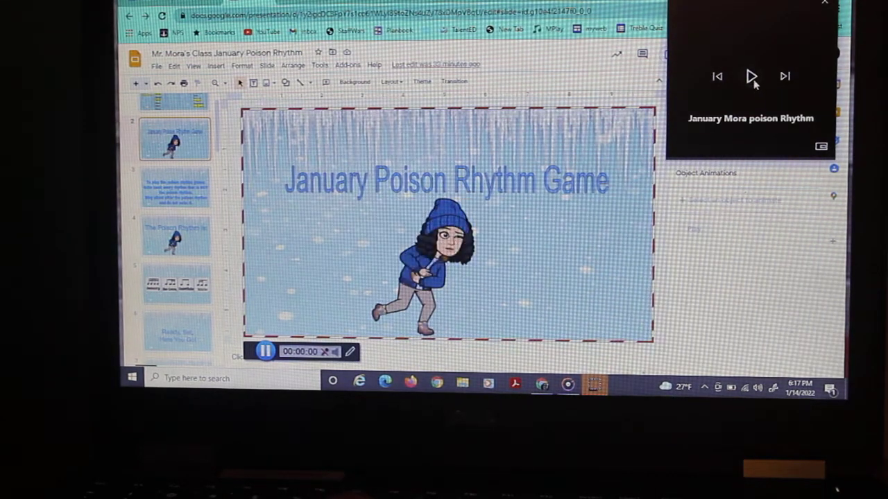
Step: Start the game music and advance to the instructions slide
left_click(752, 76)
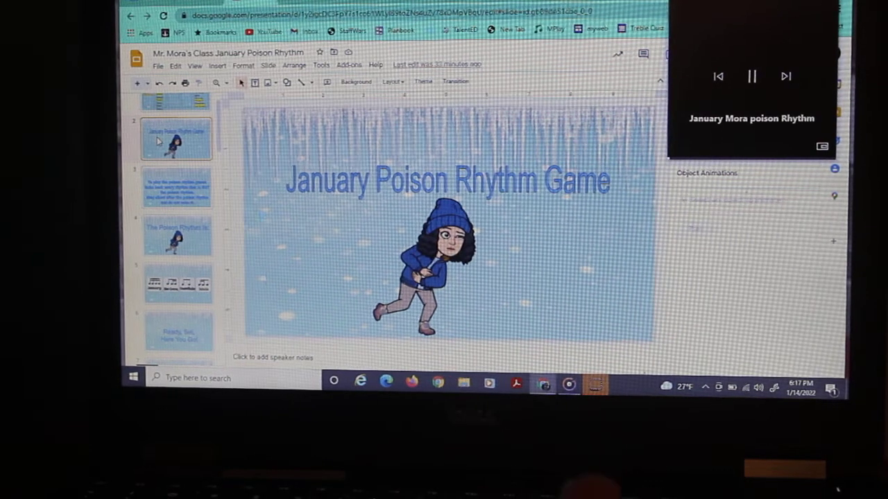
left_click(178, 187)
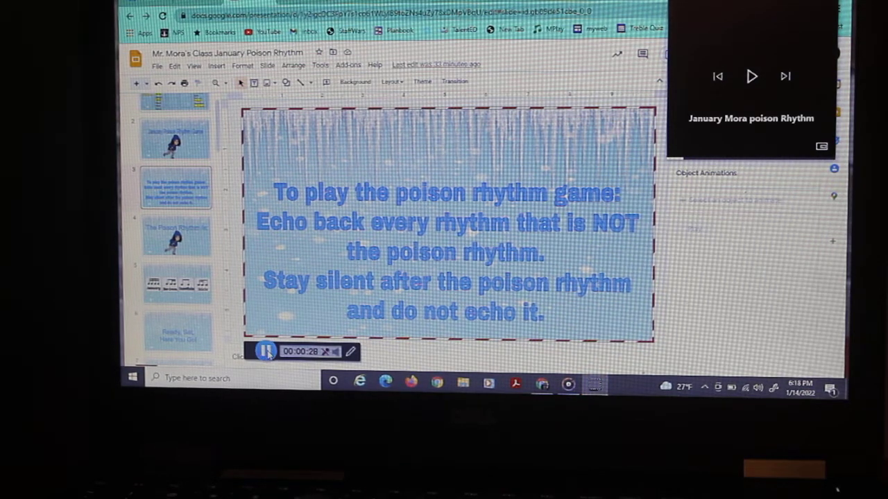
Step: Pause and discard the first take, restarting the music track
left_click(266, 352)
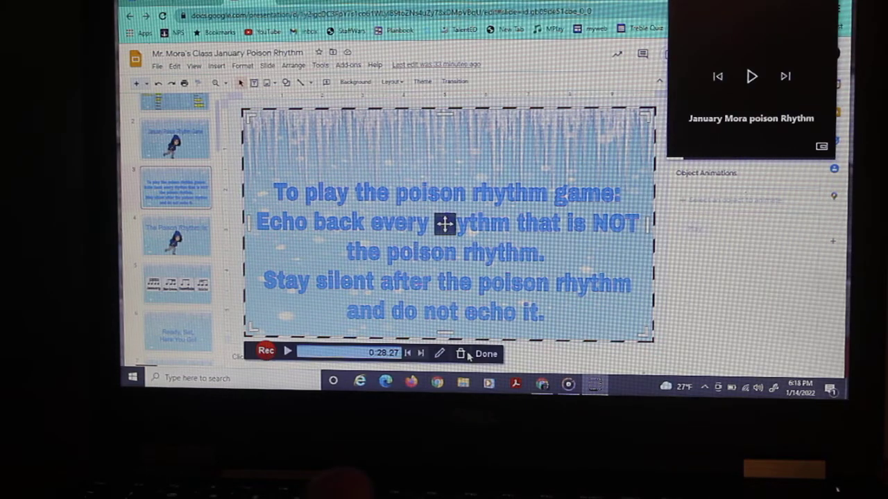
left_click(461, 353)
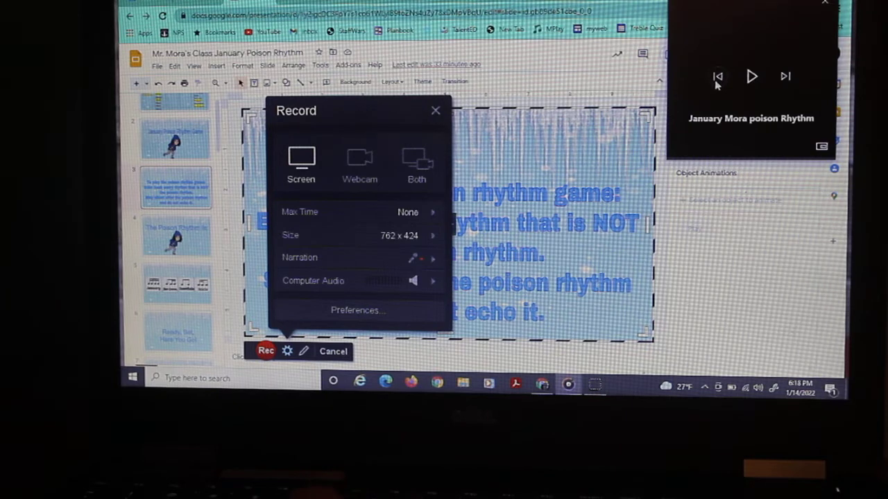
left_click(266, 350)
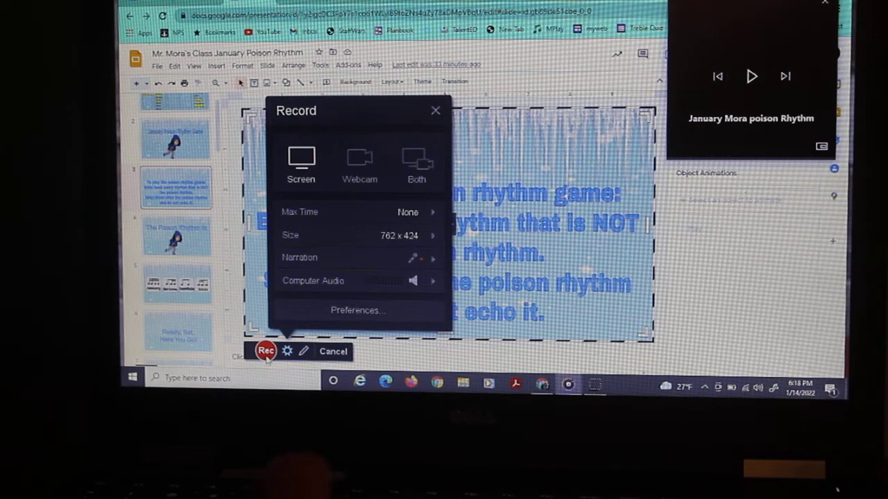
Step: Start a fresh recording and restart the music from the beginning
left_click(267, 350)
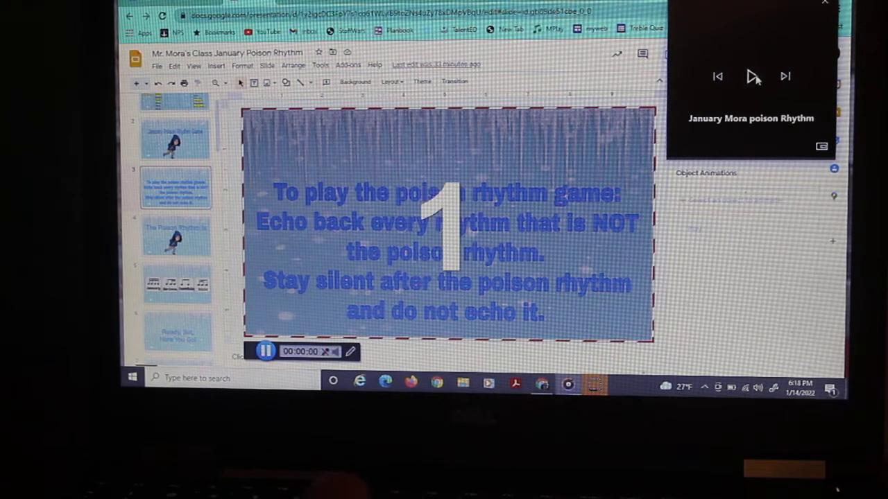
left_click(752, 77)
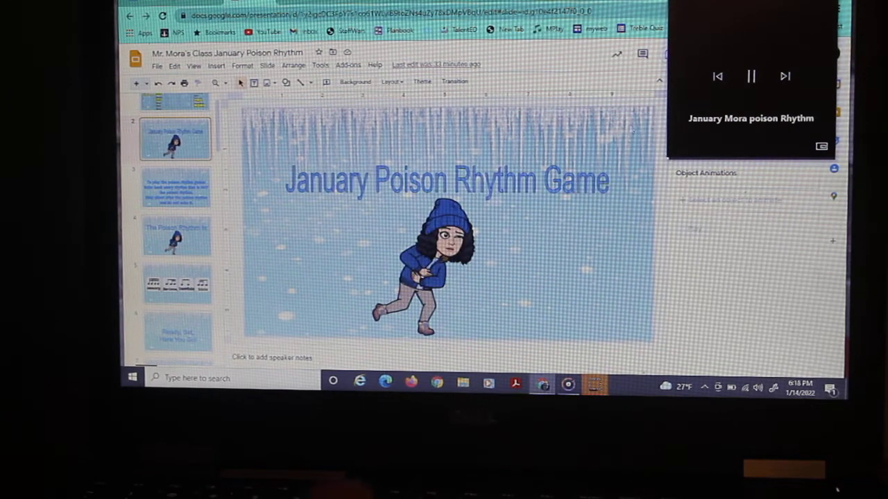
left_click(751, 76)
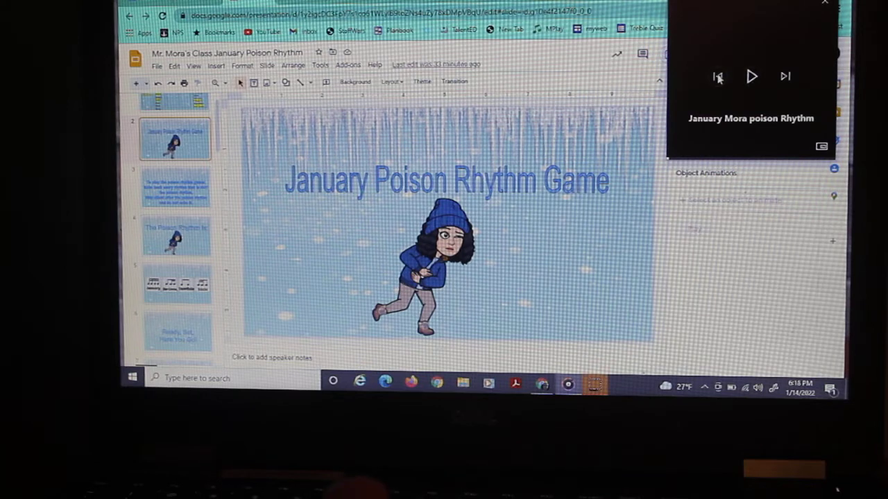
mouse_move(718, 77)
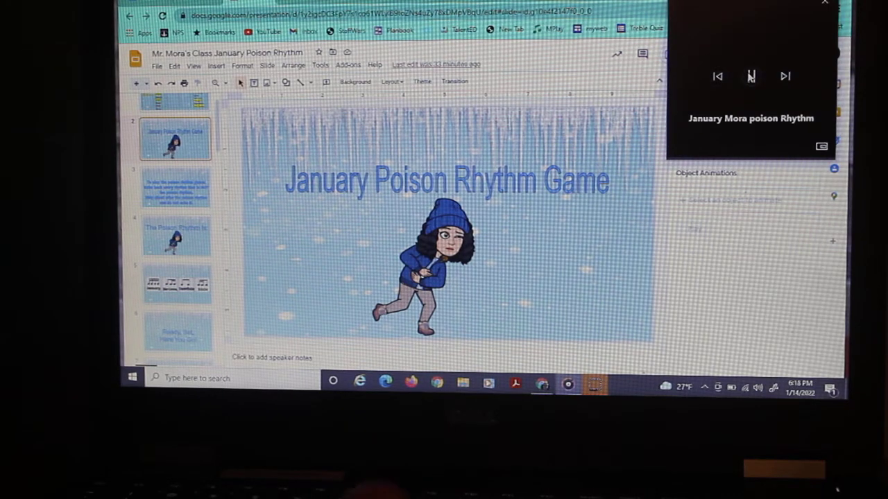
Step: Play the music and advance through the instructions toward the four-card rhythm slide
left_click(752, 76)
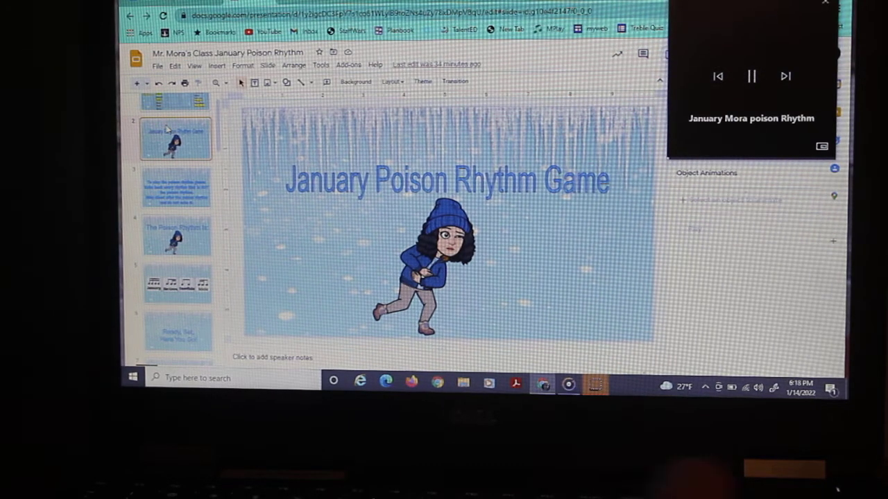
left_click(178, 187)
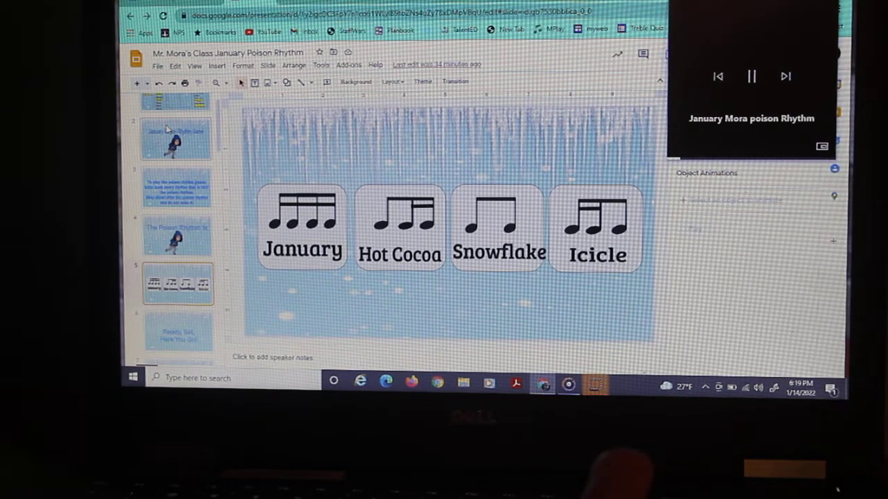
Step: Move to the next rhythm card slide while recording continues
left_click(178, 331)
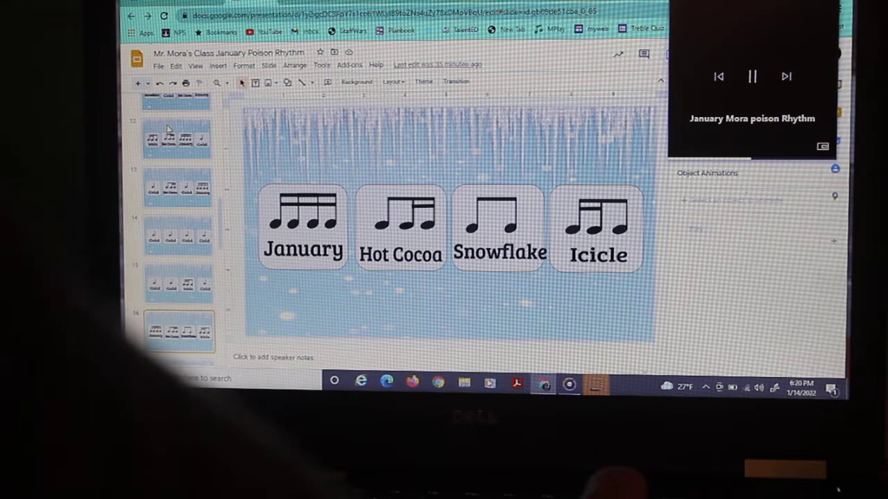
Step: Advance through the remaining rhythm pattern slides as the game plays
left_click(179, 330)
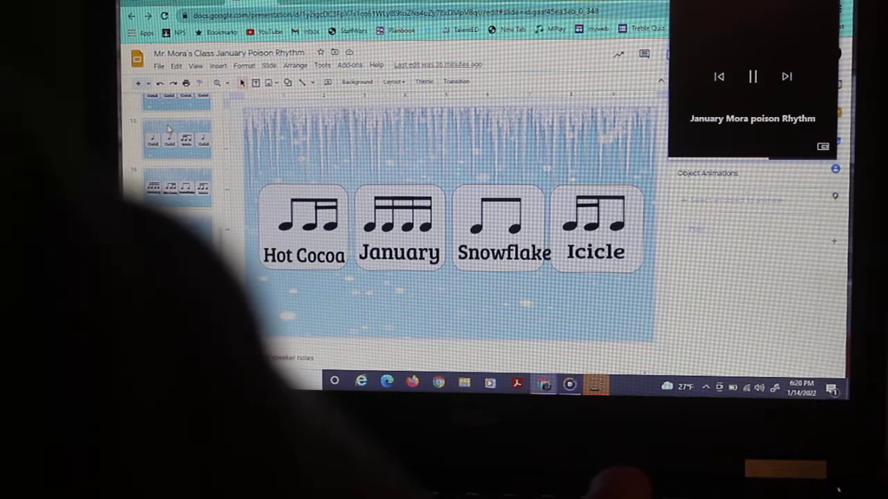
left_click(177, 187)
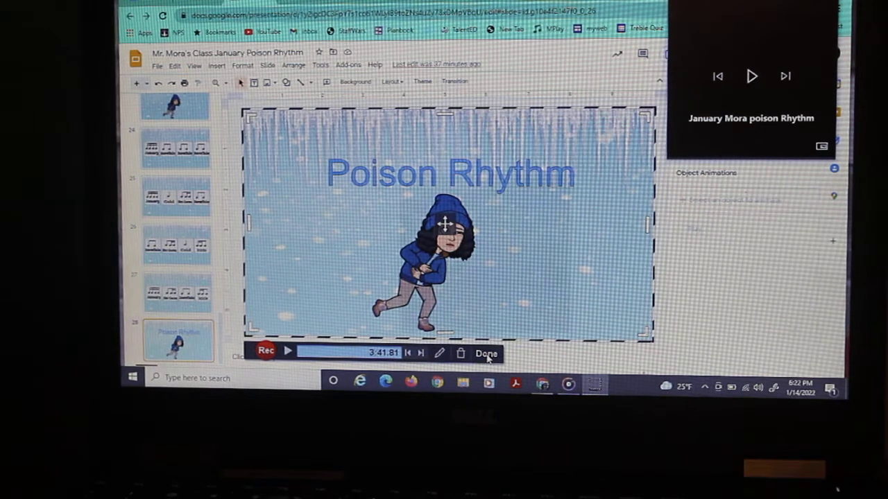
Step: Finish the take, open it in the editor and hide the cursor
left_click(486, 354)
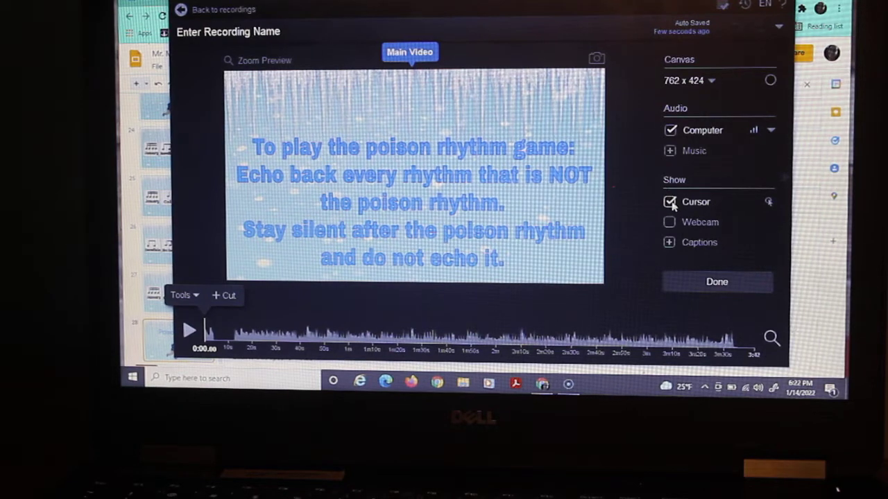
left_click(668, 203)
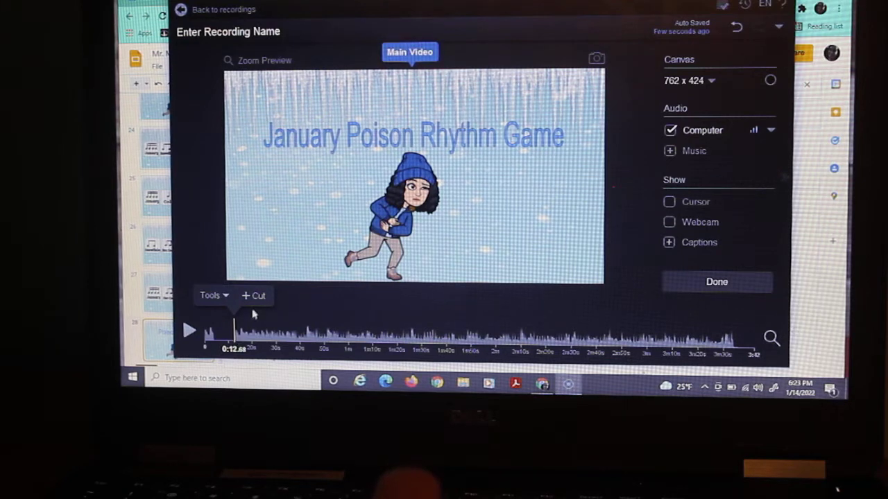
mouse_move(254, 296)
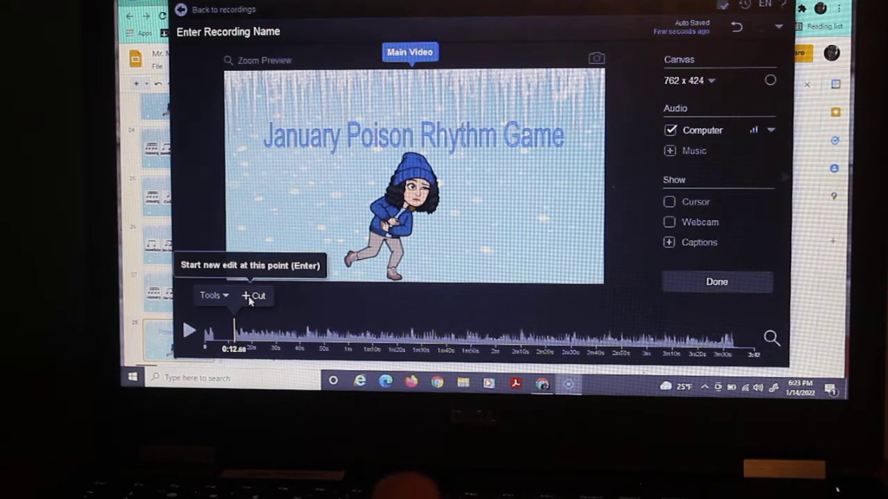
Step: Cut the first 12.68 seconds from the recording
left_click(258, 295)
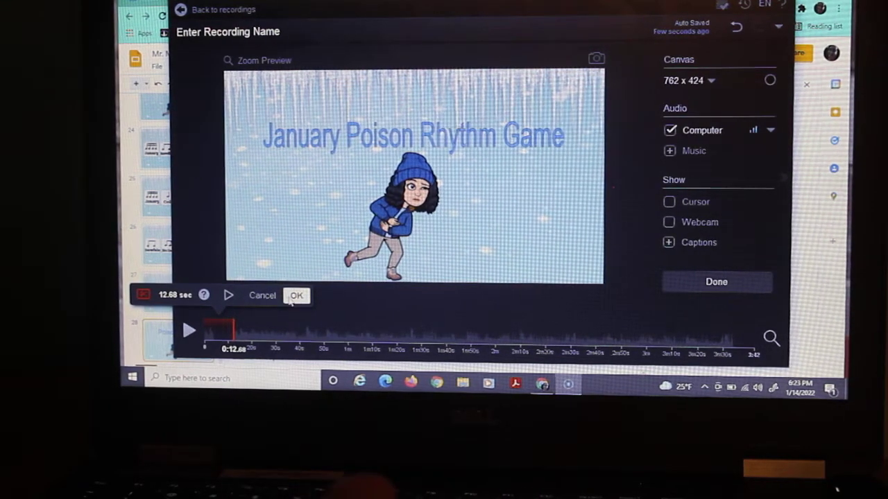
left_click(297, 294)
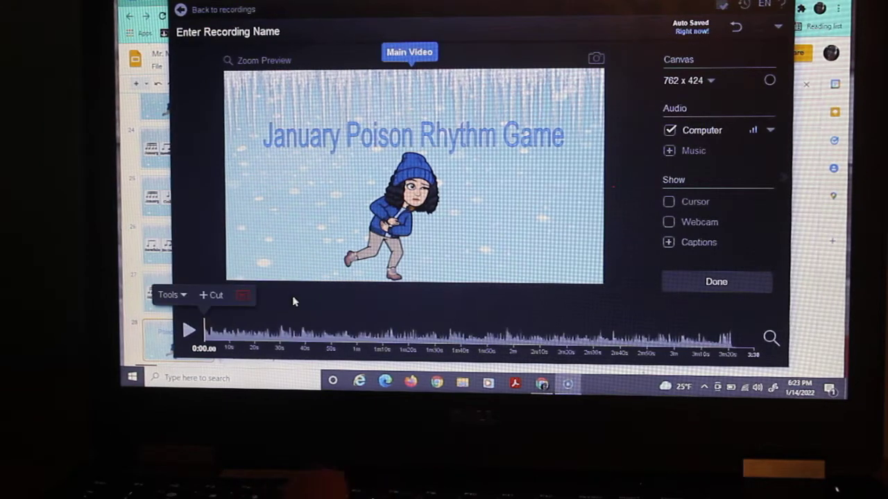
mouse_move(188, 331)
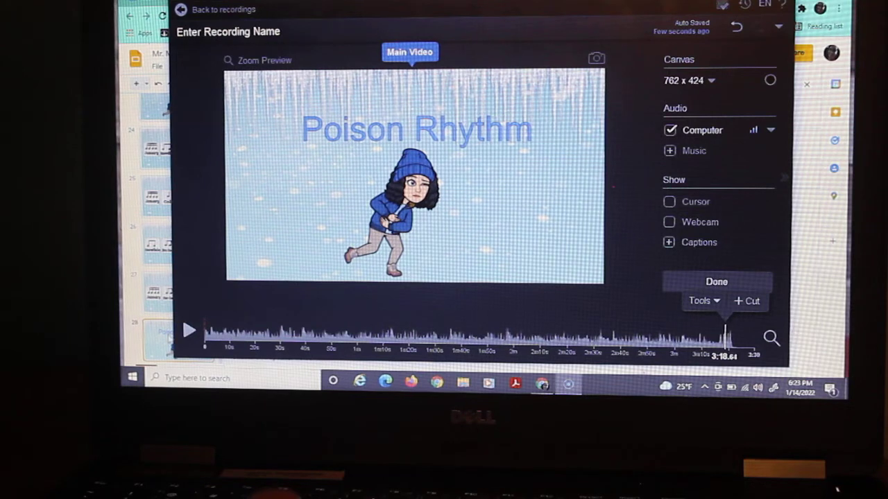
Step: Cut from 3:24.36 to the end, removing the final 4.88 seconds
left_click(189, 330)
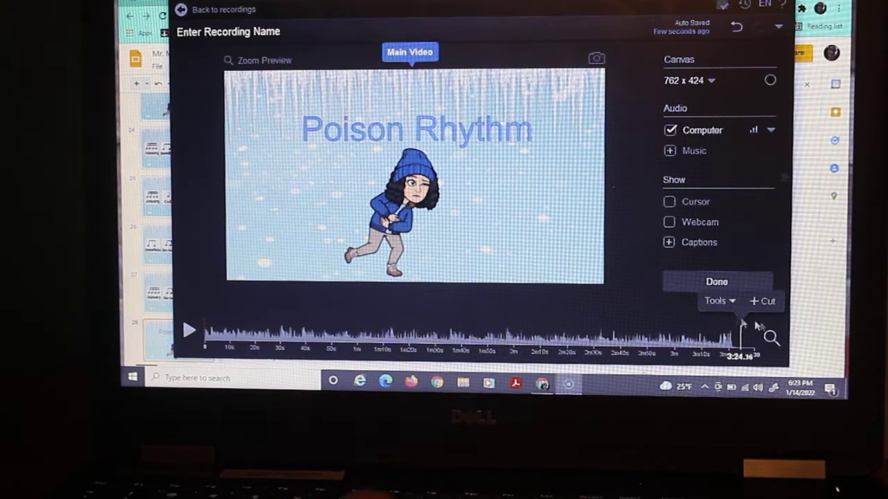
mouse_move(763, 301)
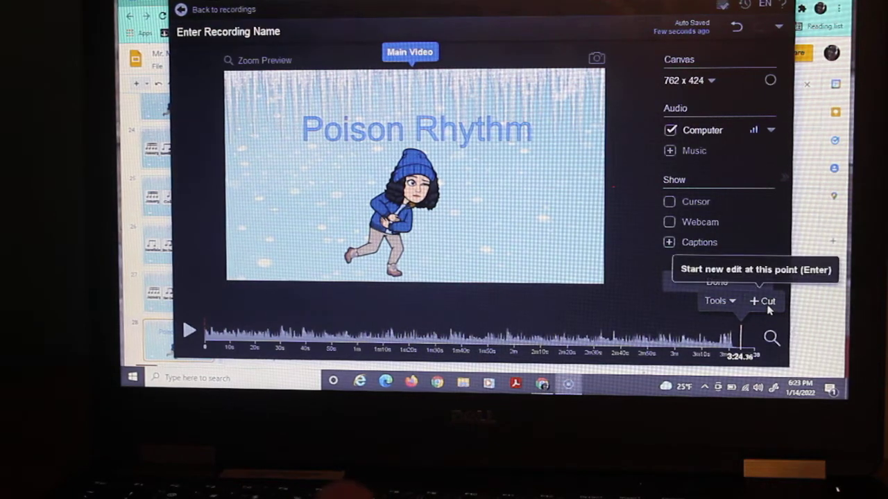
left_click(765, 301)
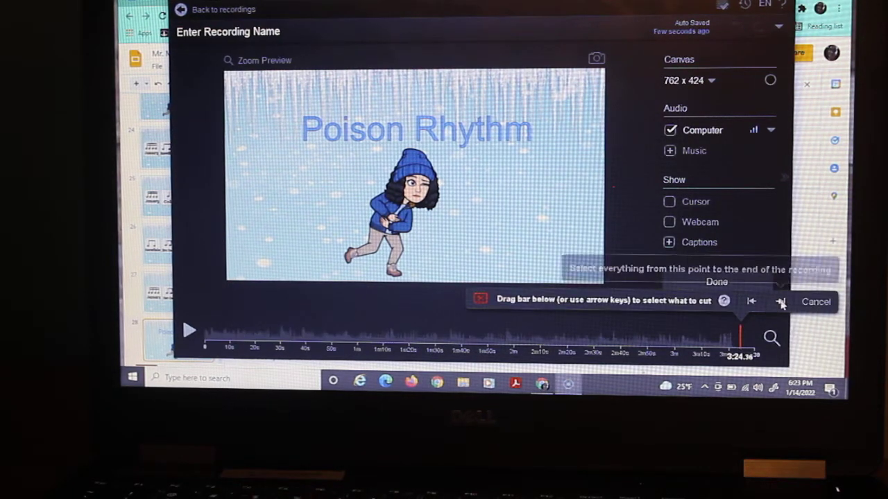
left_click(781, 301)
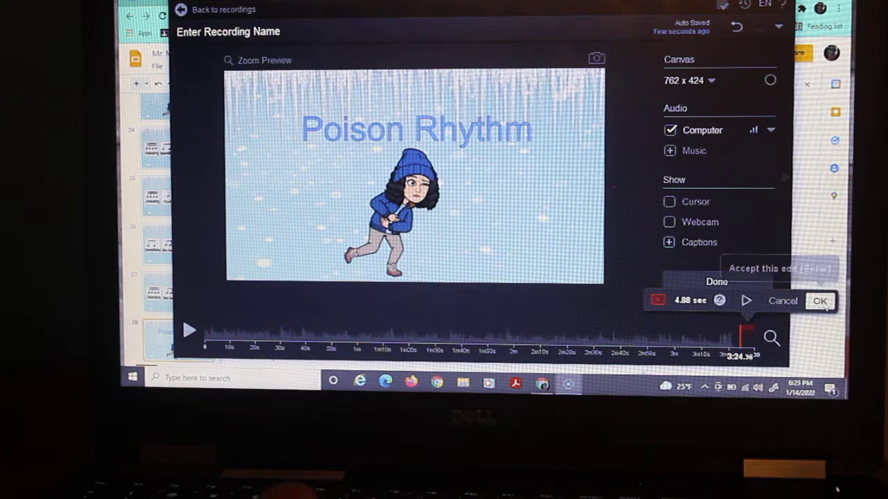
left_click(819, 300)
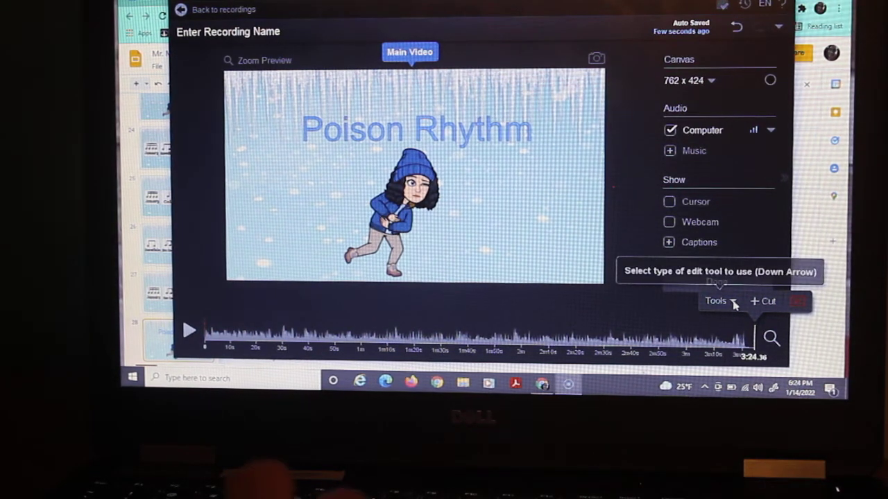
Step: Finish editing so the 3:25 Recording #623 shows its save and upload options
left_click(715, 301)
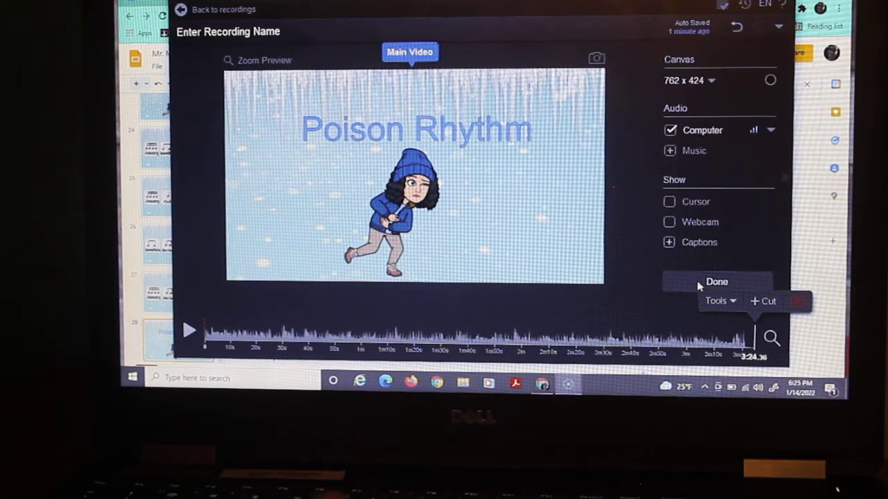
left_click(716, 281)
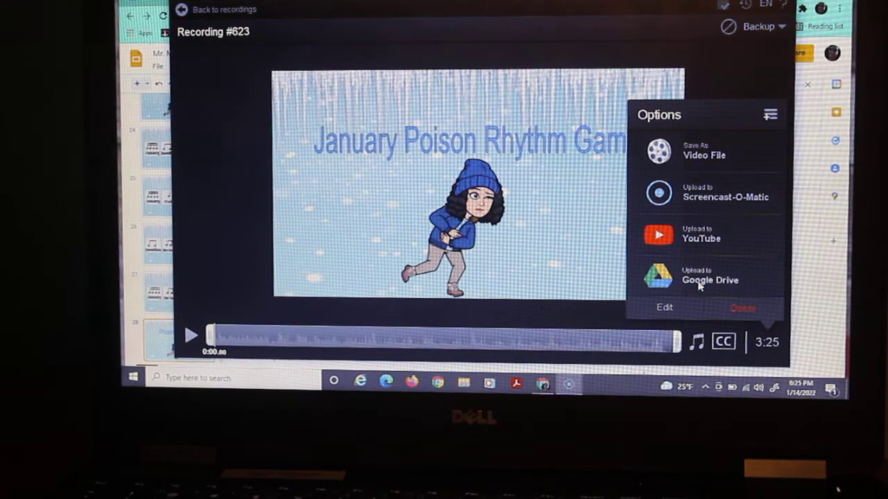
Step: Upload to Google Drive, renaming the video to 'January Poison Rhythm Game', and publish it
left_click(708, 275)
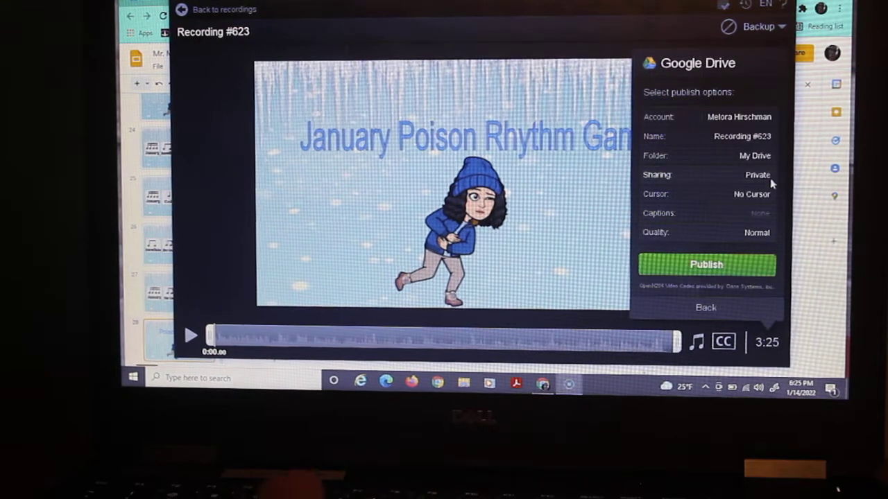
left_click(741, 136)
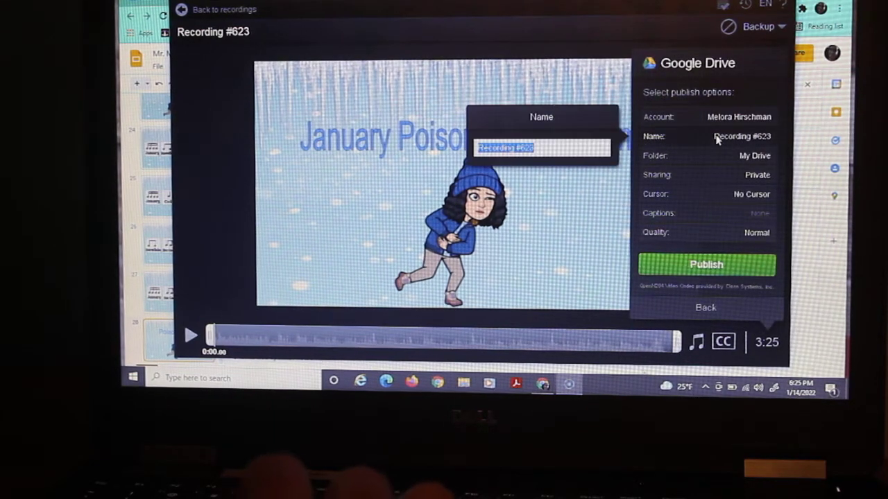
type("January Poison Rh...")
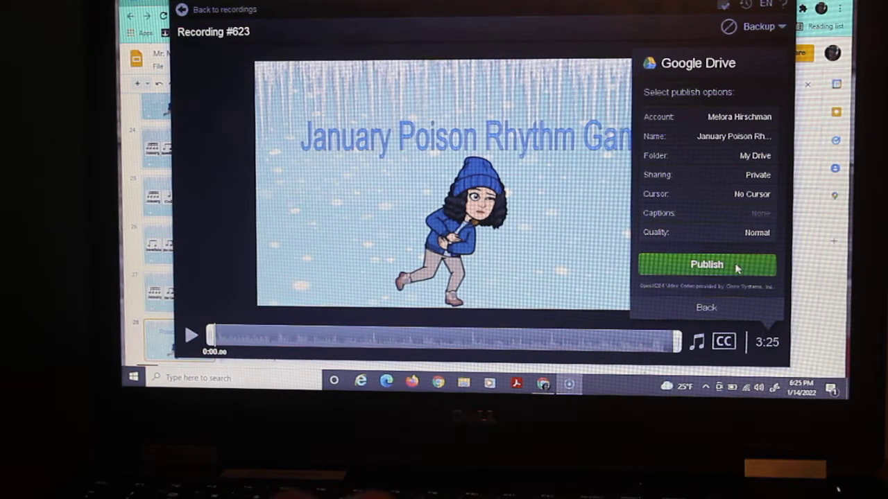
left_click(706, 264)
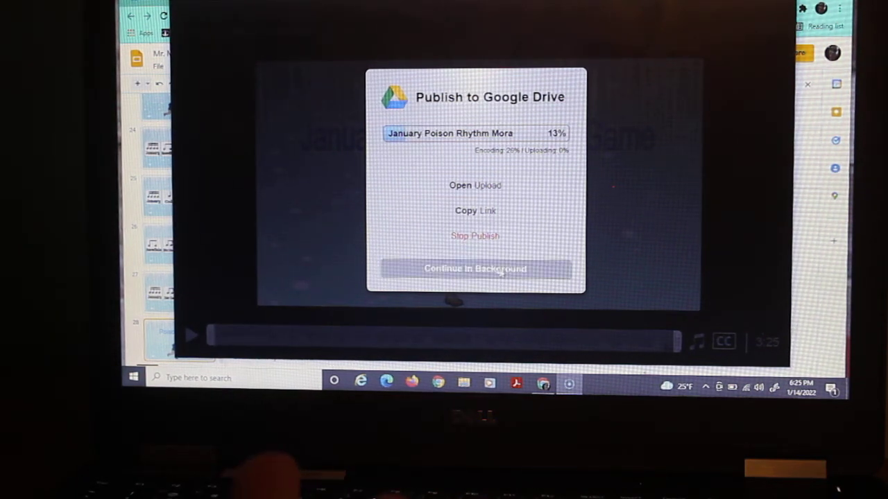
Step: Let the Google Drive upload continue in the background
left_click(475, 269)
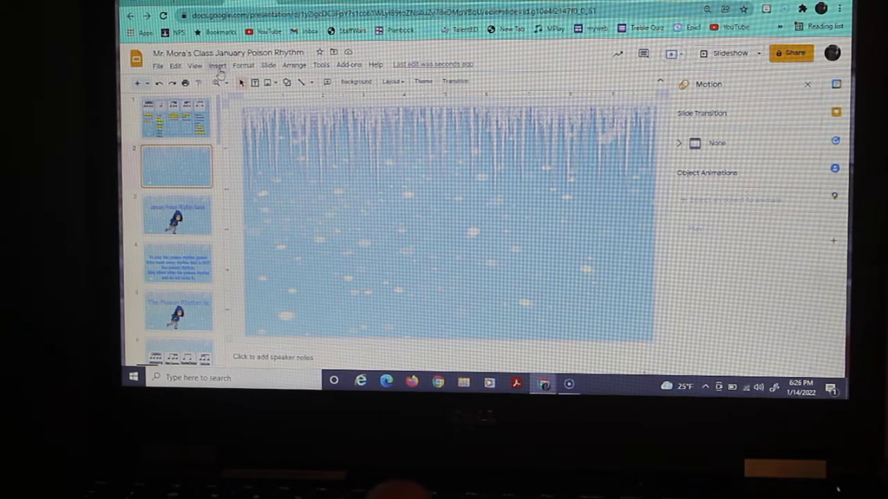
Step: Start inserting a video and browse to the My Drive video files
left_click(217, 65)
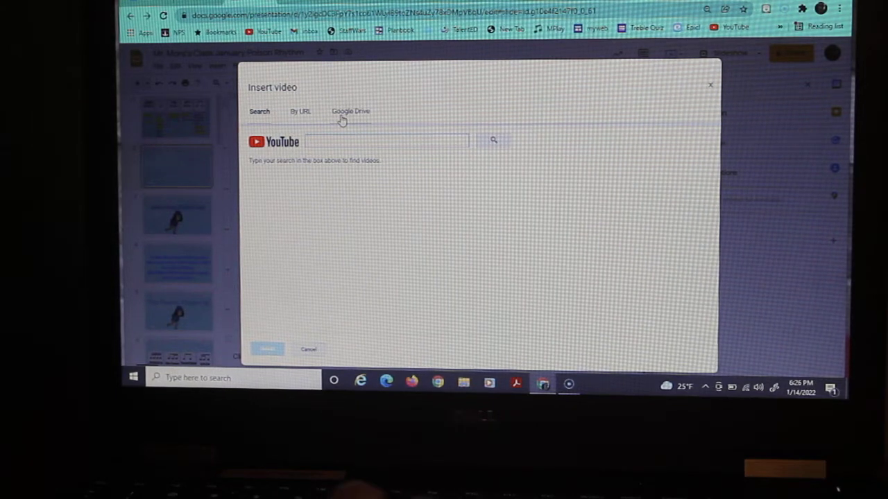
left_click(349, 111)
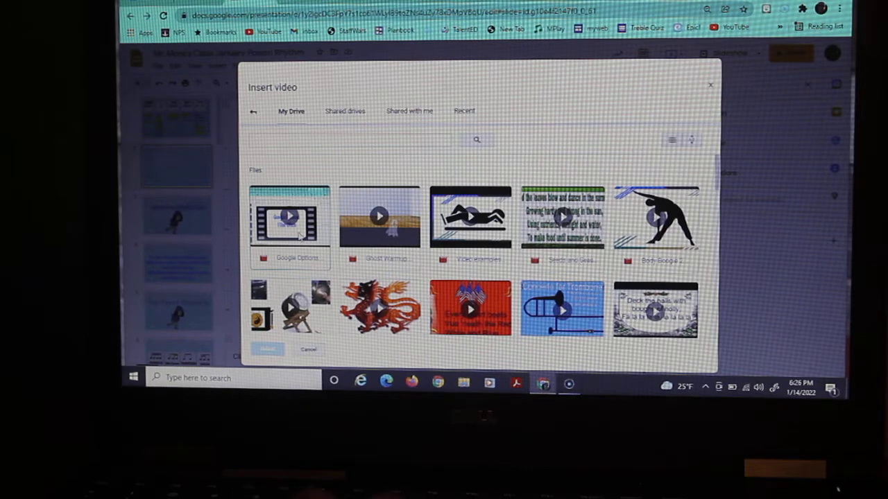
left_click(288, 216)
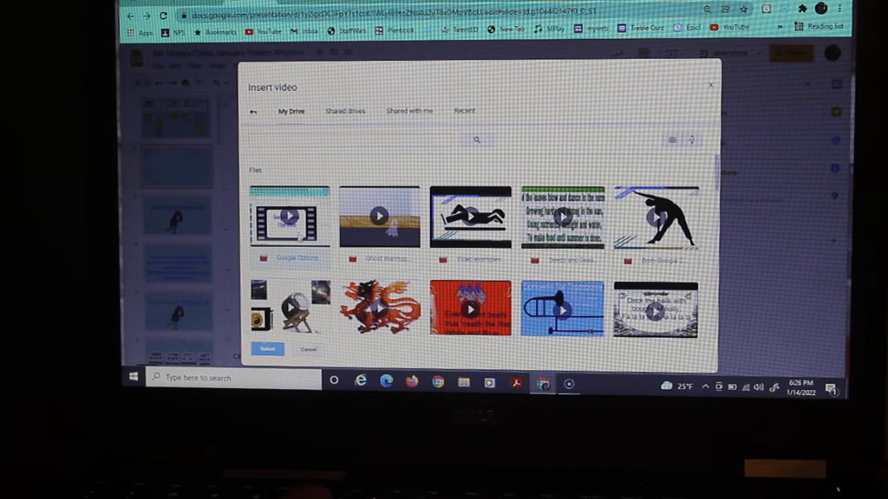